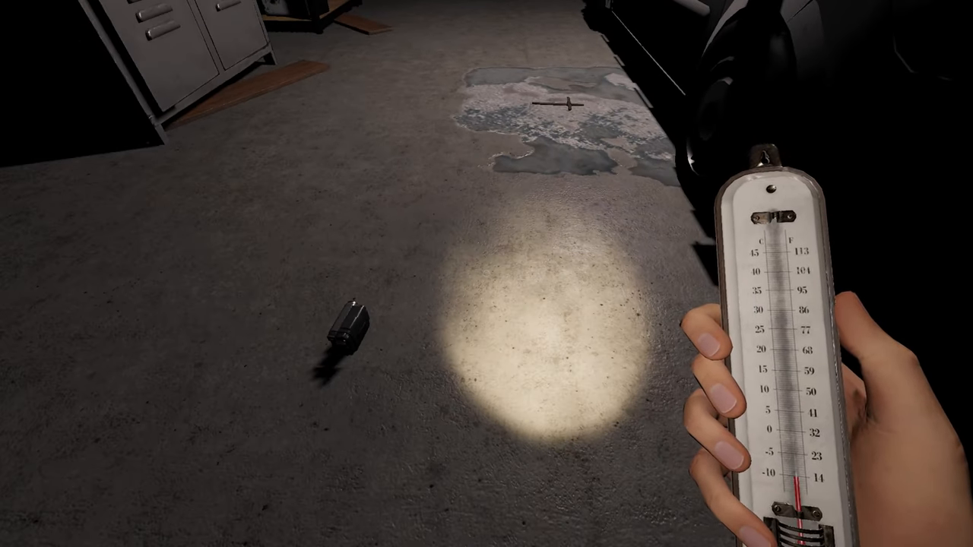
pyautogui.moveTo(486, 274)
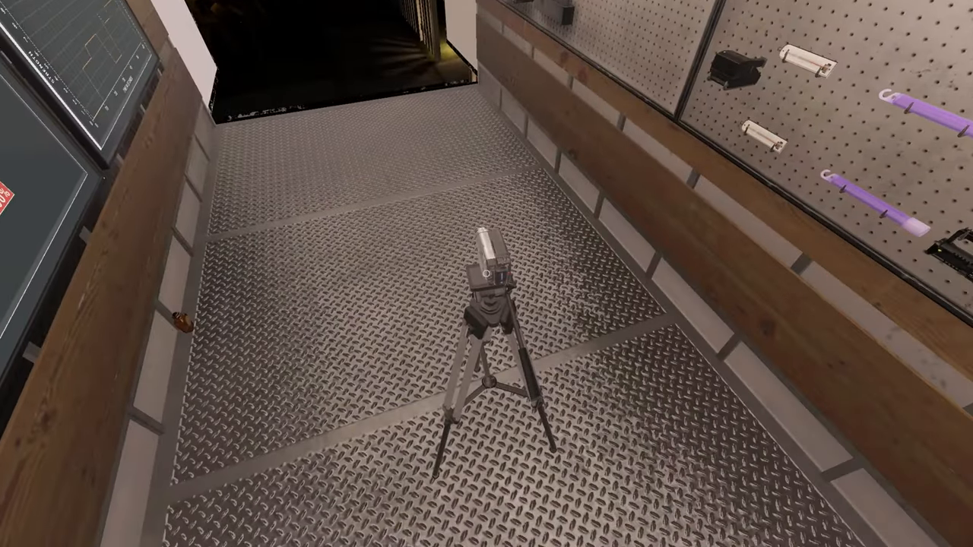
pyautogui.moveTo(486, 273)
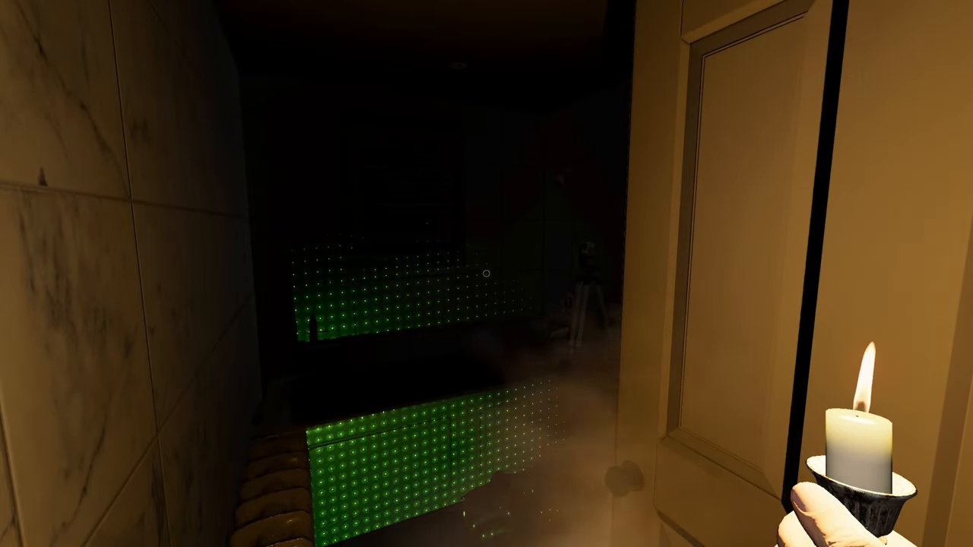
pyautogui.moveTo(486, 273)
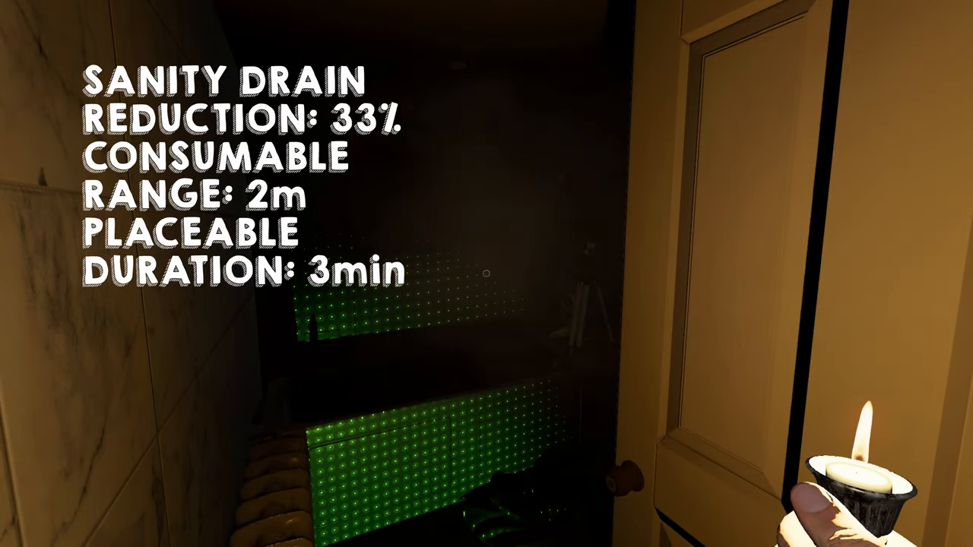
pyautogui.moveTo(486, 273)
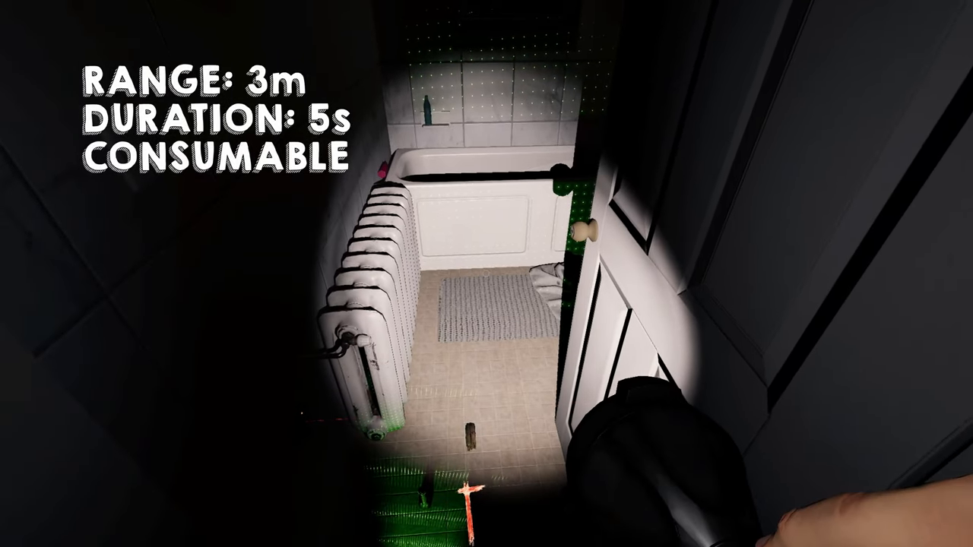
pyautogui.moveTo(487, 274)
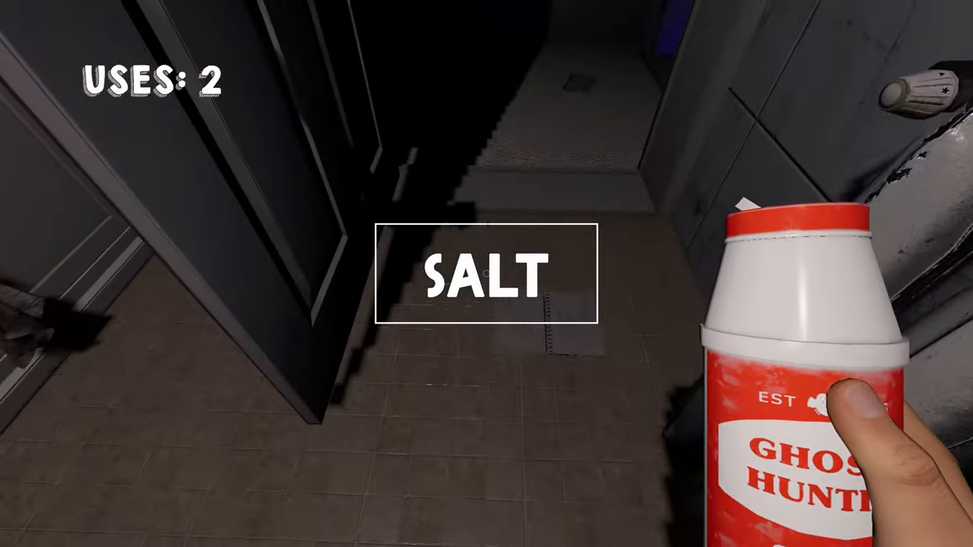
pyautogui.moveTo(487, 274)
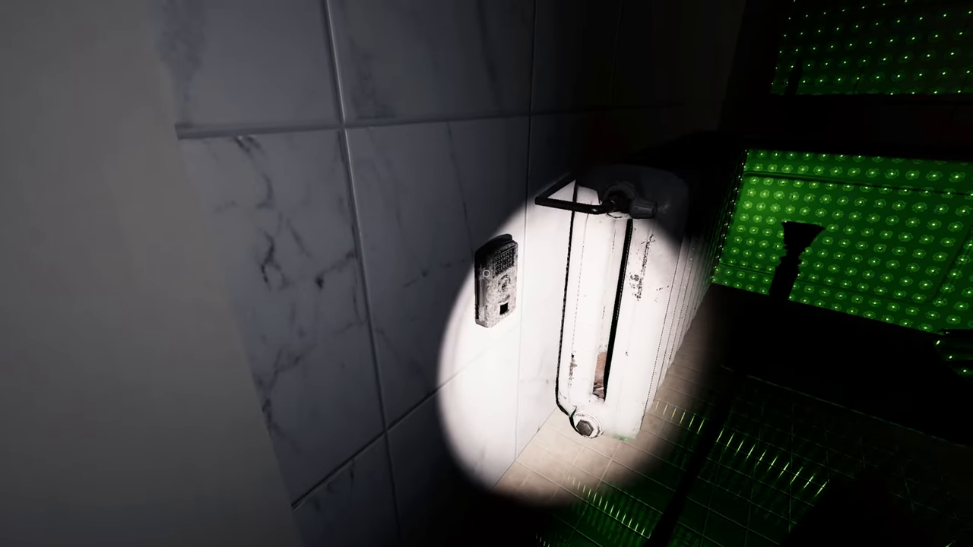
pyautogui.moveTo(486, 274)
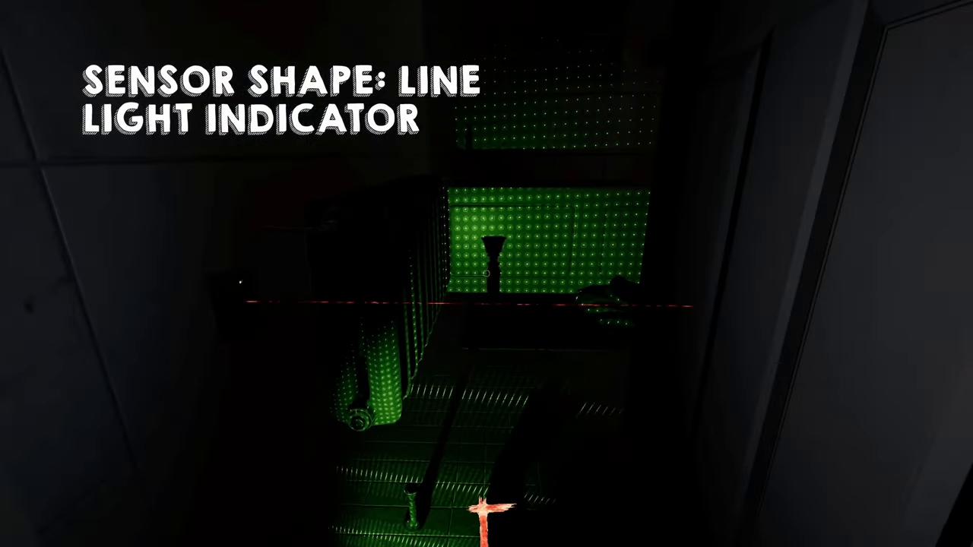
pyautogui.moveTo(487, 274)
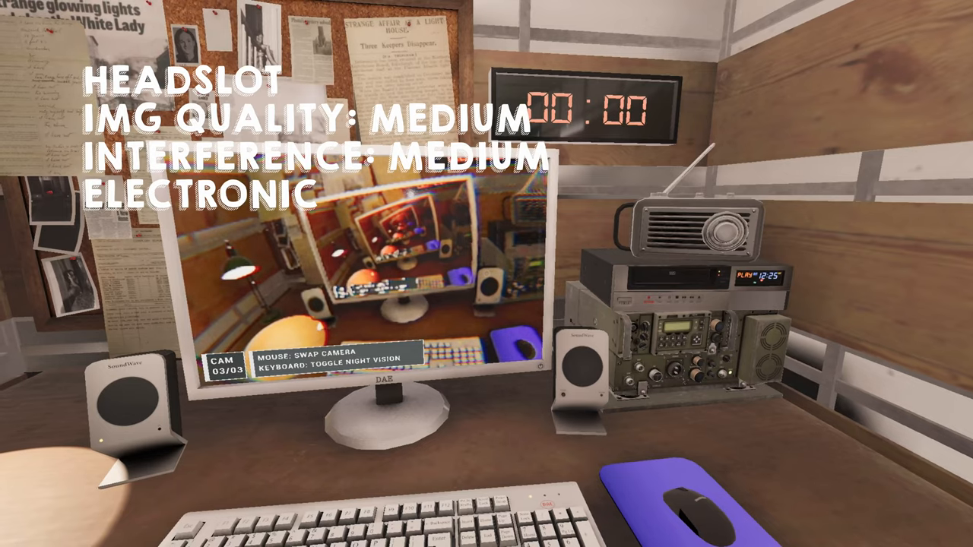
pyautogui.click(357, 281)
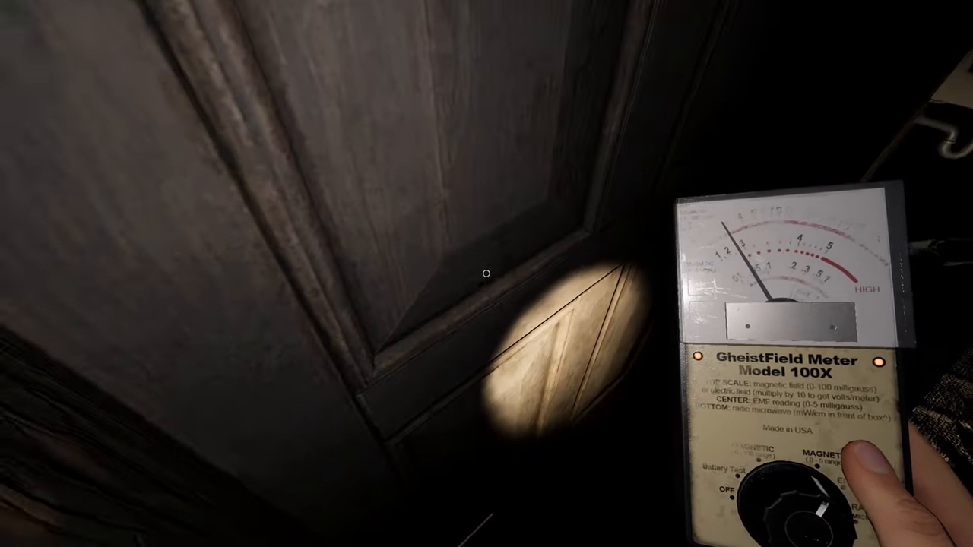
pyautogui.moveTo(487, 274)
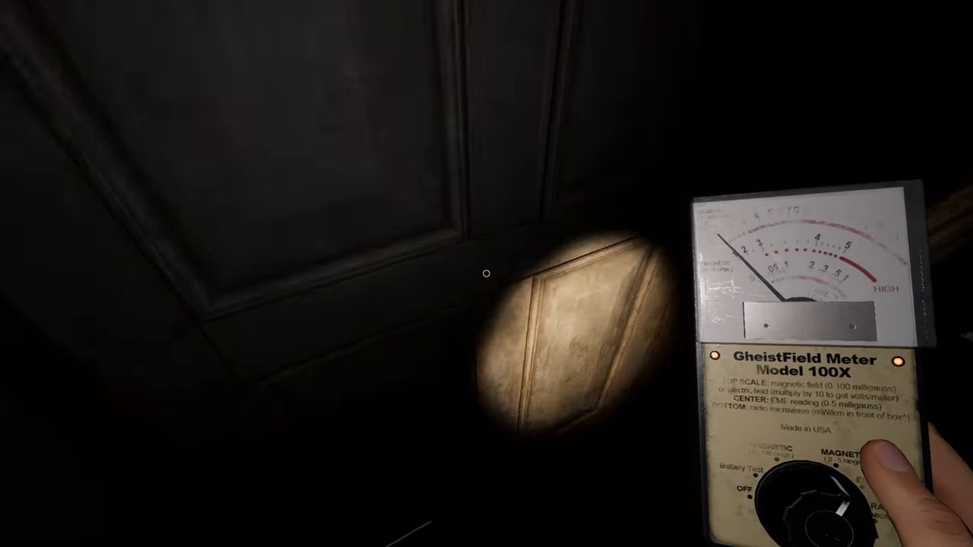